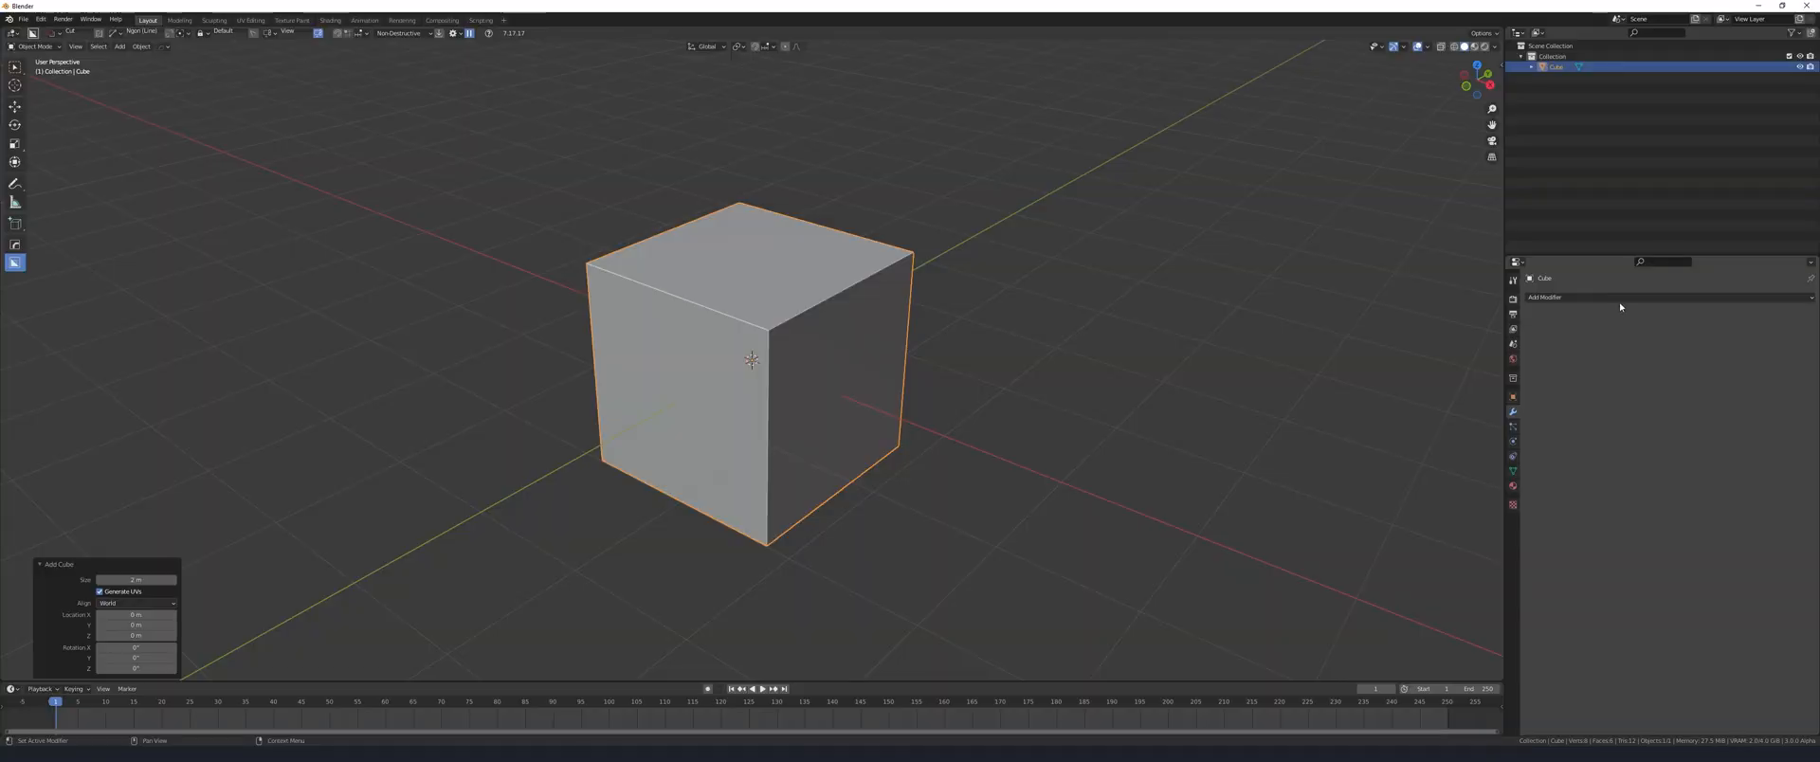
Clear the default scene and add a Grid mesh at the origin with its operator panel shown
{"action": "left_click", "coordinate": [1544, 298]}
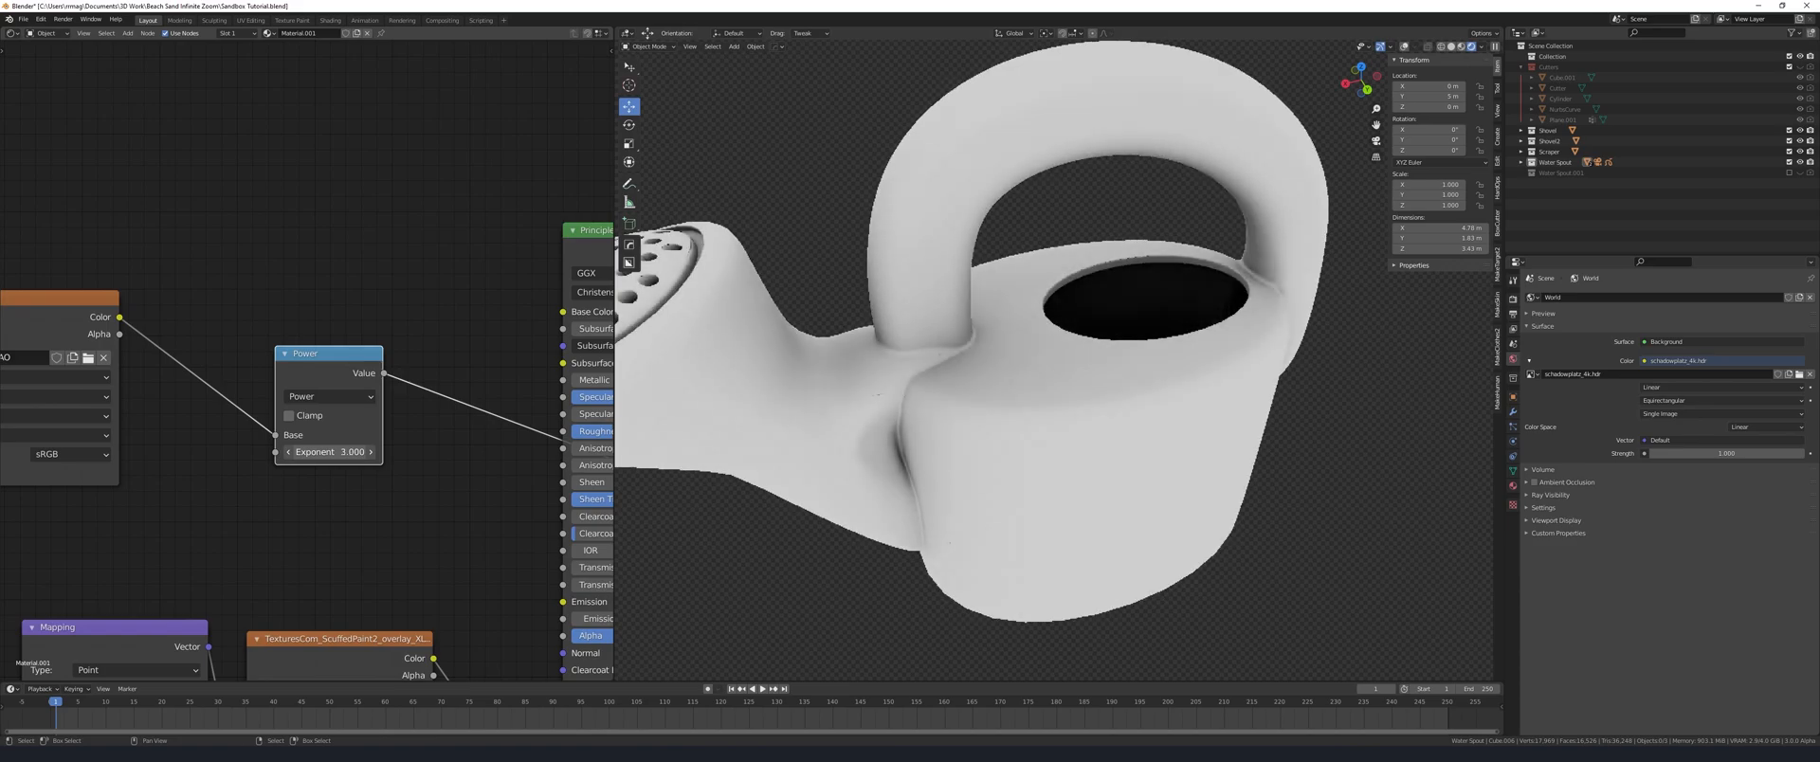
{"action": "left_click_drag", "start_coordinate": [328, 452], "coordinate": [360, 451]}
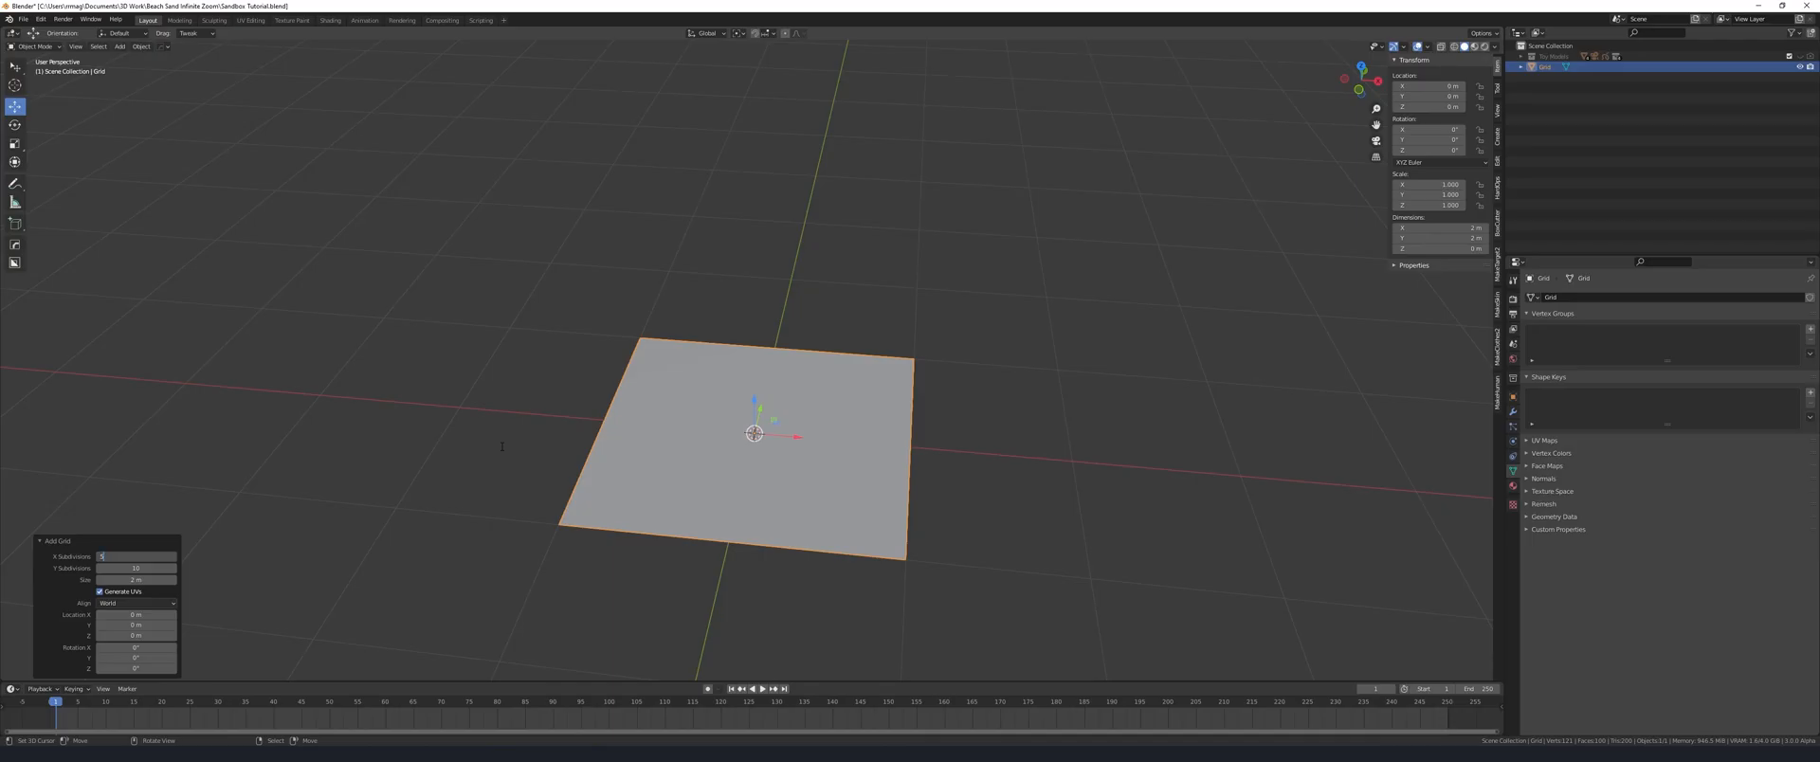
Set the grid's X and Y Subdivisions to 500 for a detailed sand surface
{"action": "type", "text": "500"}
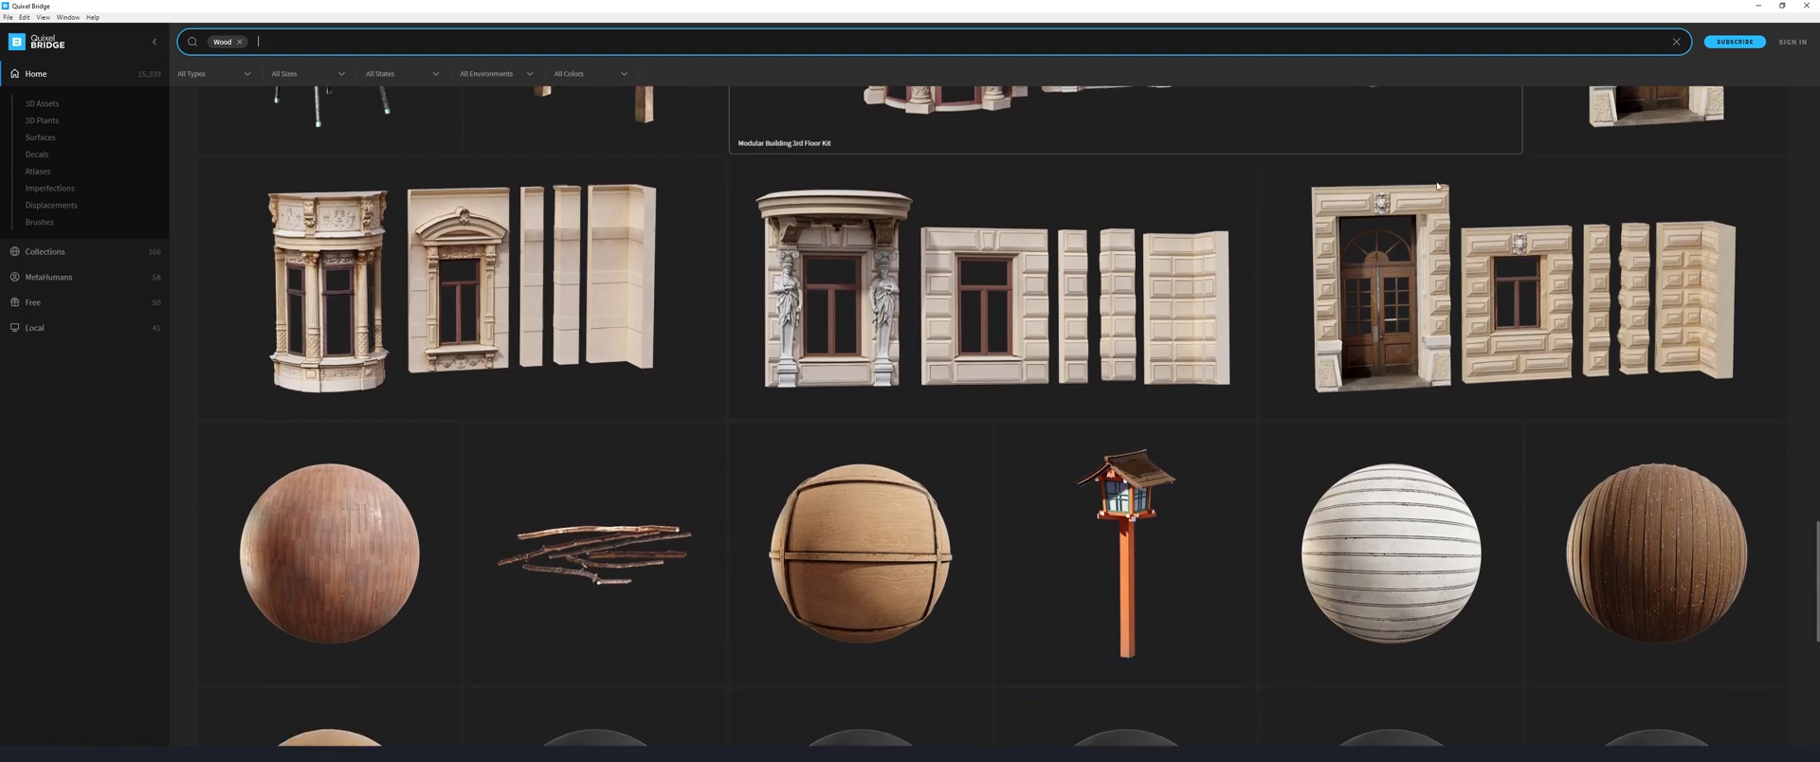
Scroll through the Quixel Bridge 'Wood' results looking for a plank texture
{"action": "scroll", "scroll_direction": "down", "scroll_amount": 3}
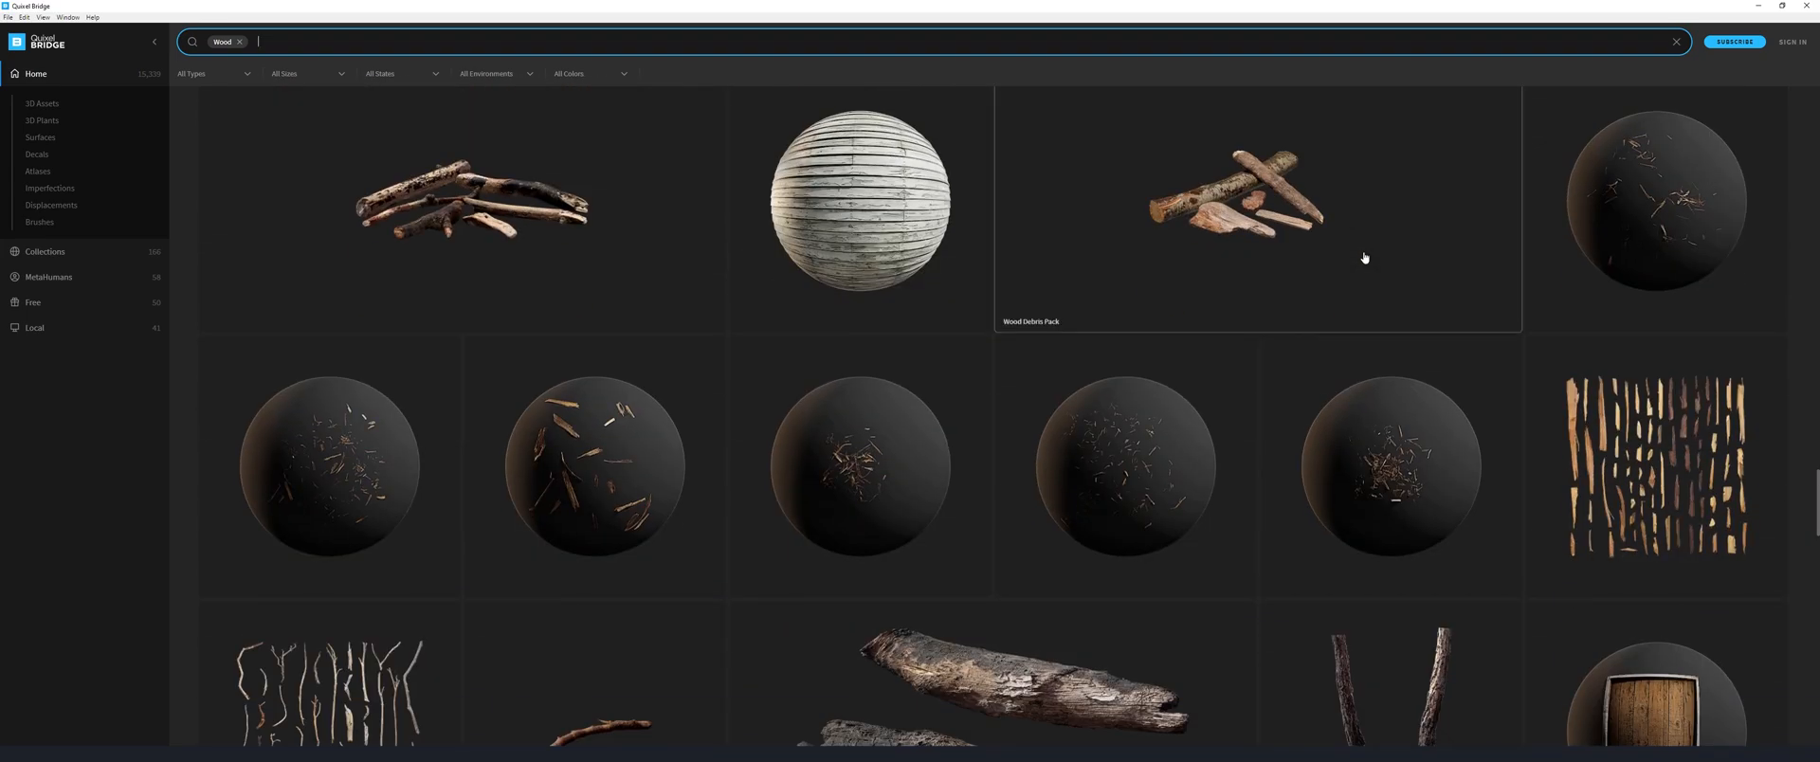
{"action": "scroll", "scroll_direction": "down", "scroll_amount": 3}
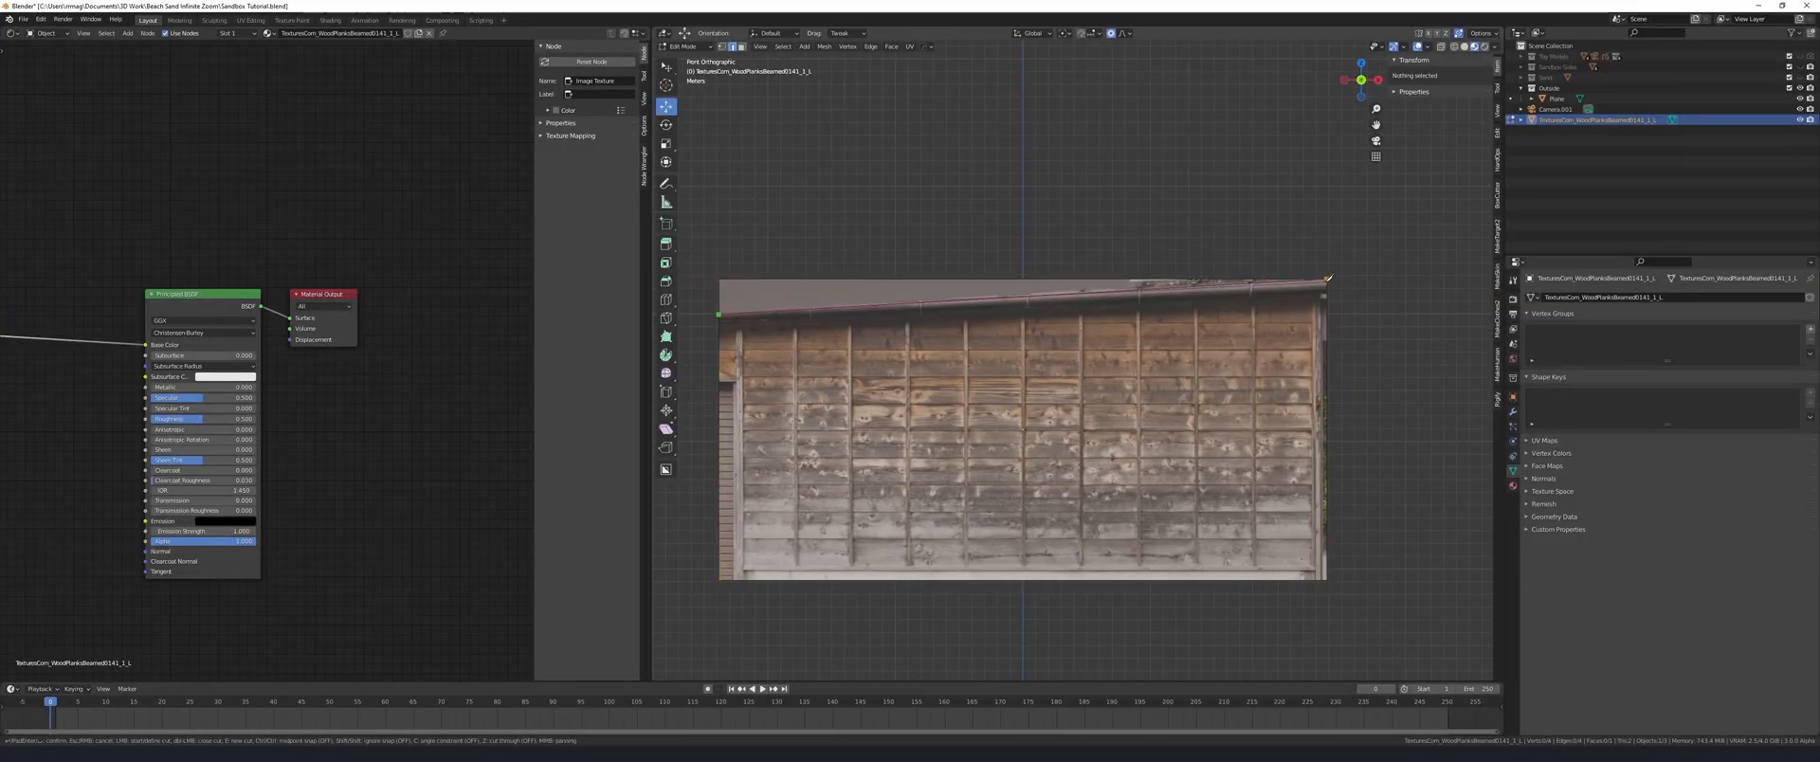
Extrude the selected board faces individually via the F3 'Extrude Individual Faces' search
{"action": "left_click", "coordinate": [1020, 296]}
{"action": "type", "text": "e"}
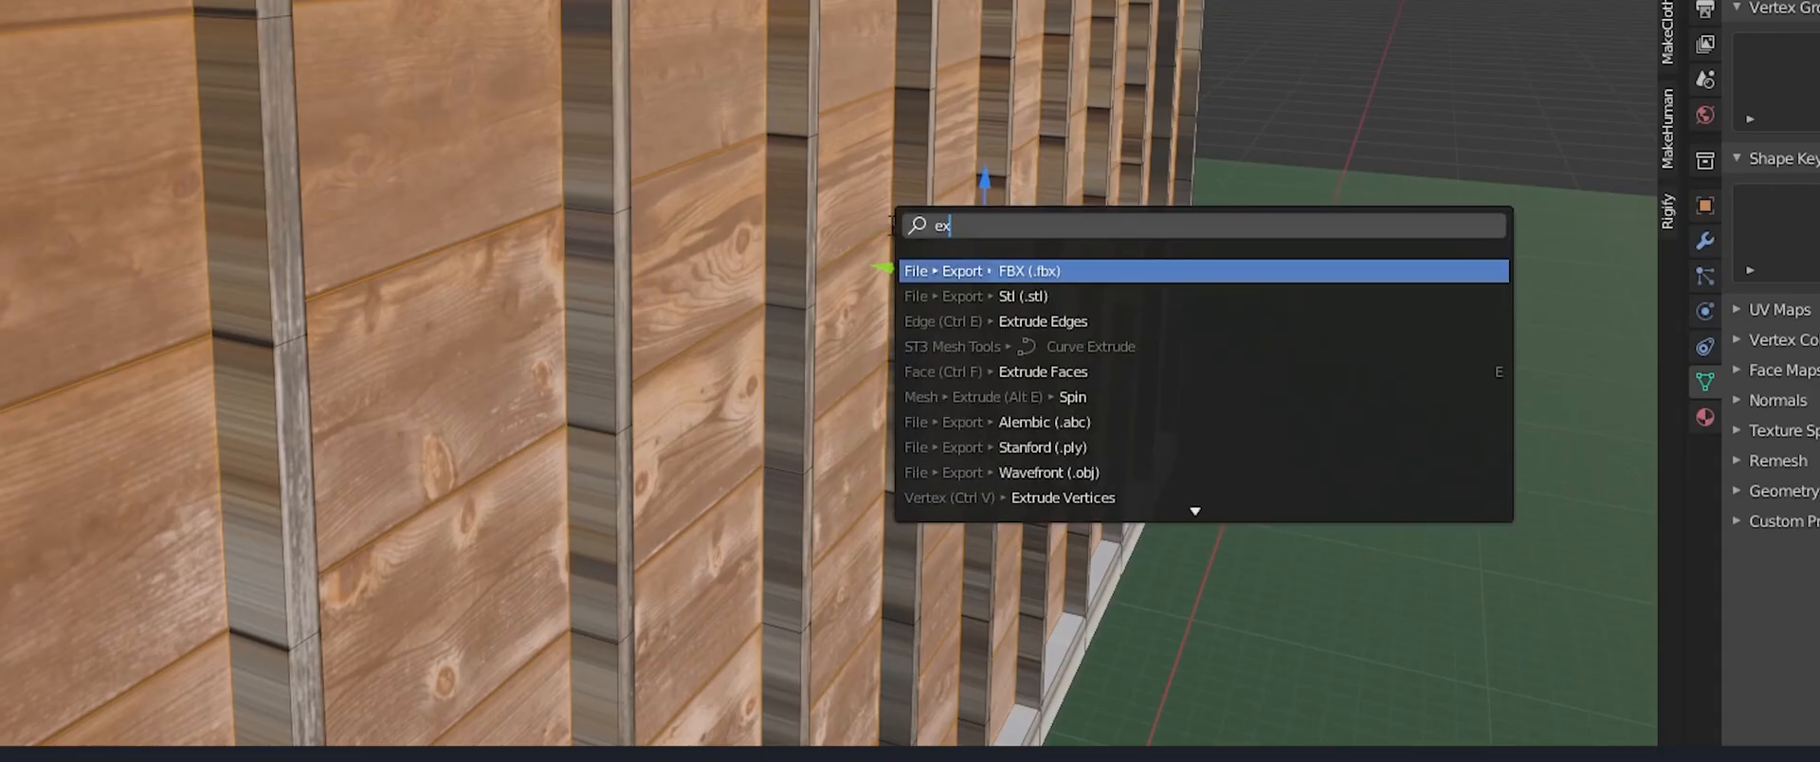
{"action": "type", "text": "xtrude idin"}
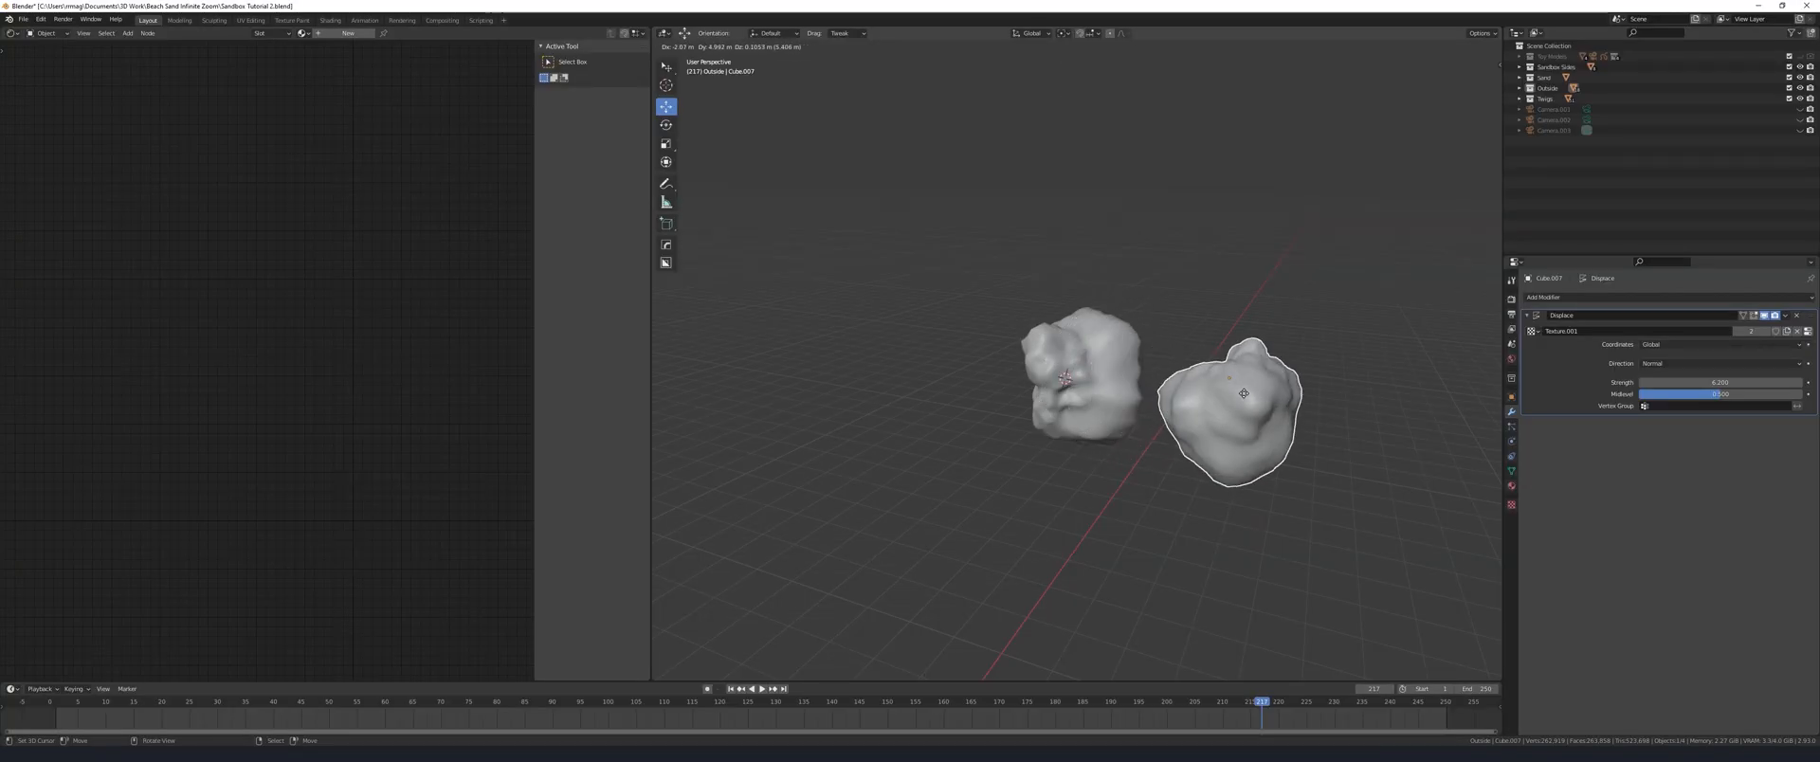
Duplicate the displaced grain and copy the Decimate modifier to all selected grains
{"action": "key", "text": "shift+d"}
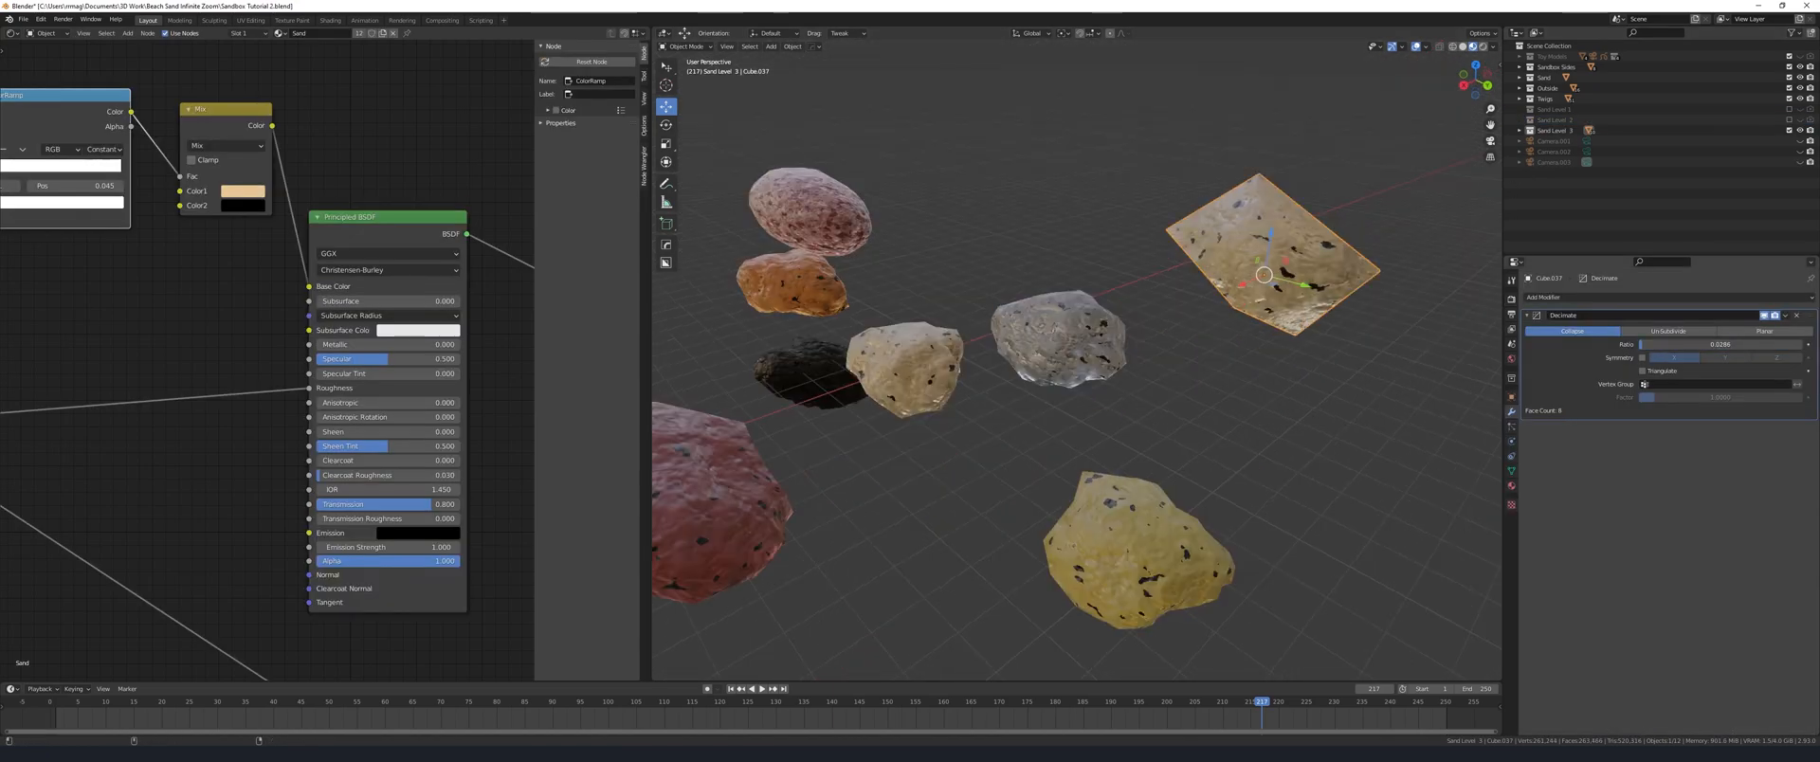
{"action": "left_click", "coordinate": [1122, 303]}
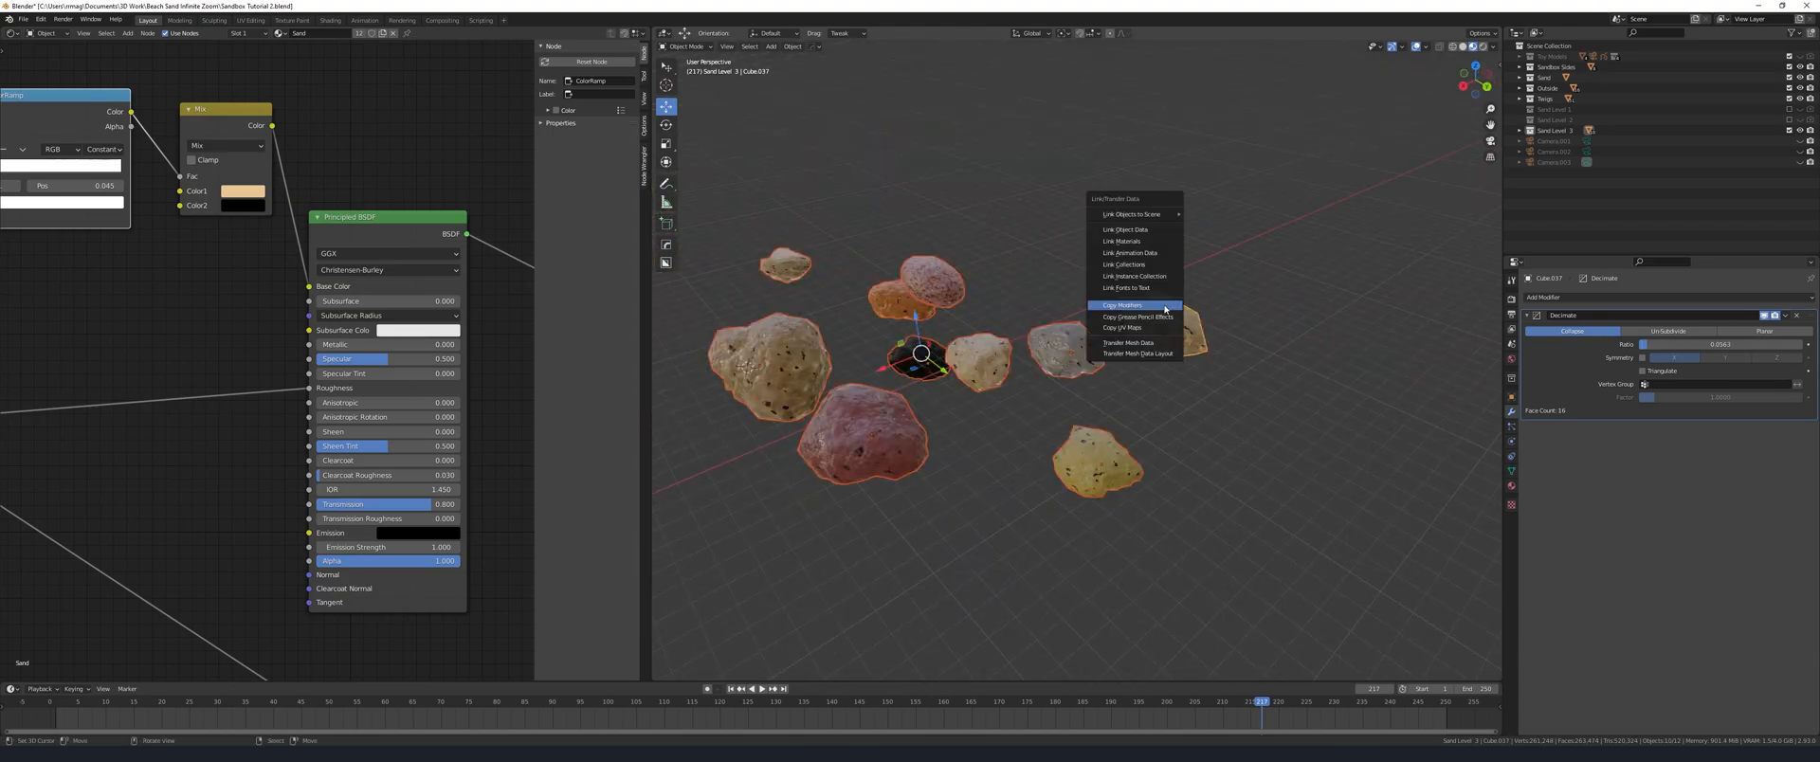
{"action": "left_click", "coordinate": [1122, 304]}
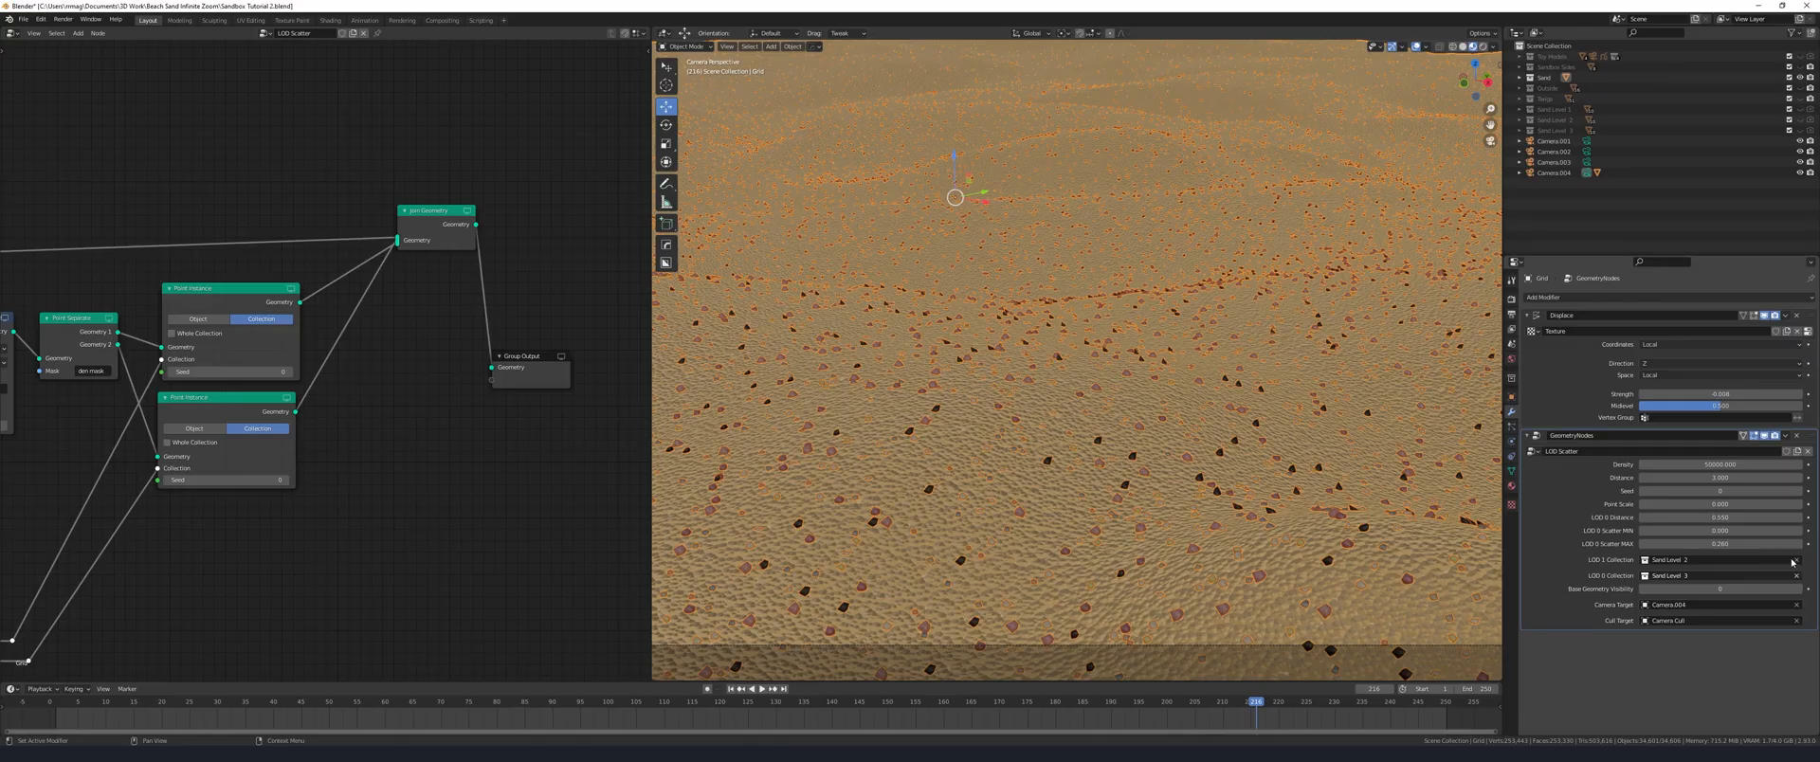
Assign a sand level grain collection to the LOD Scatter detail level
{"action": "left_click", "coordinate": [1721, 560]}
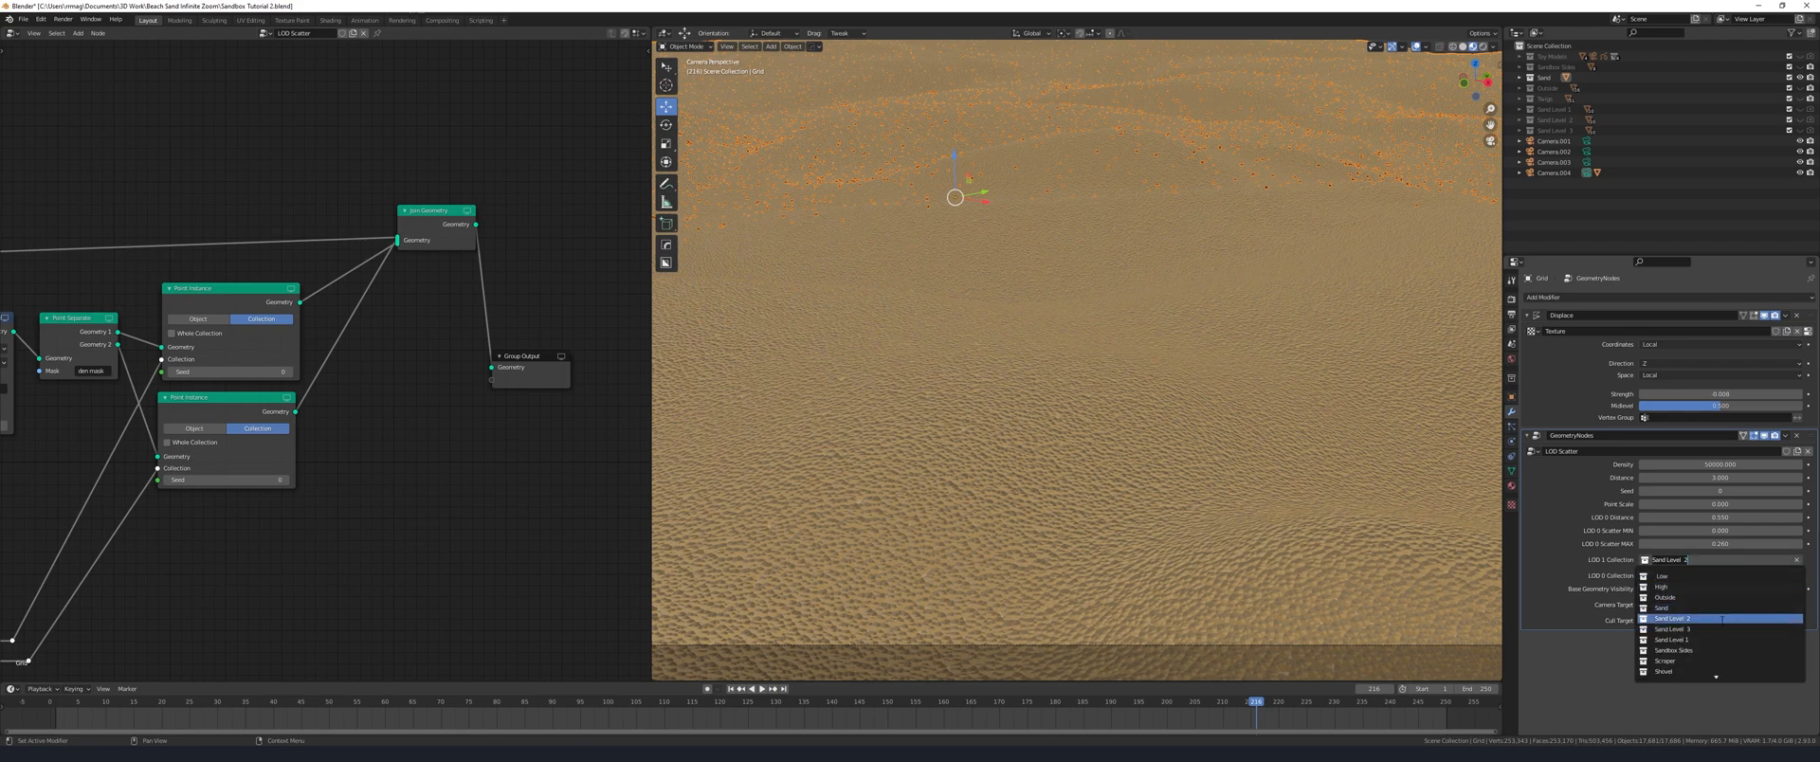
{"action": "left_click", "coordinate": [1673, 630]}
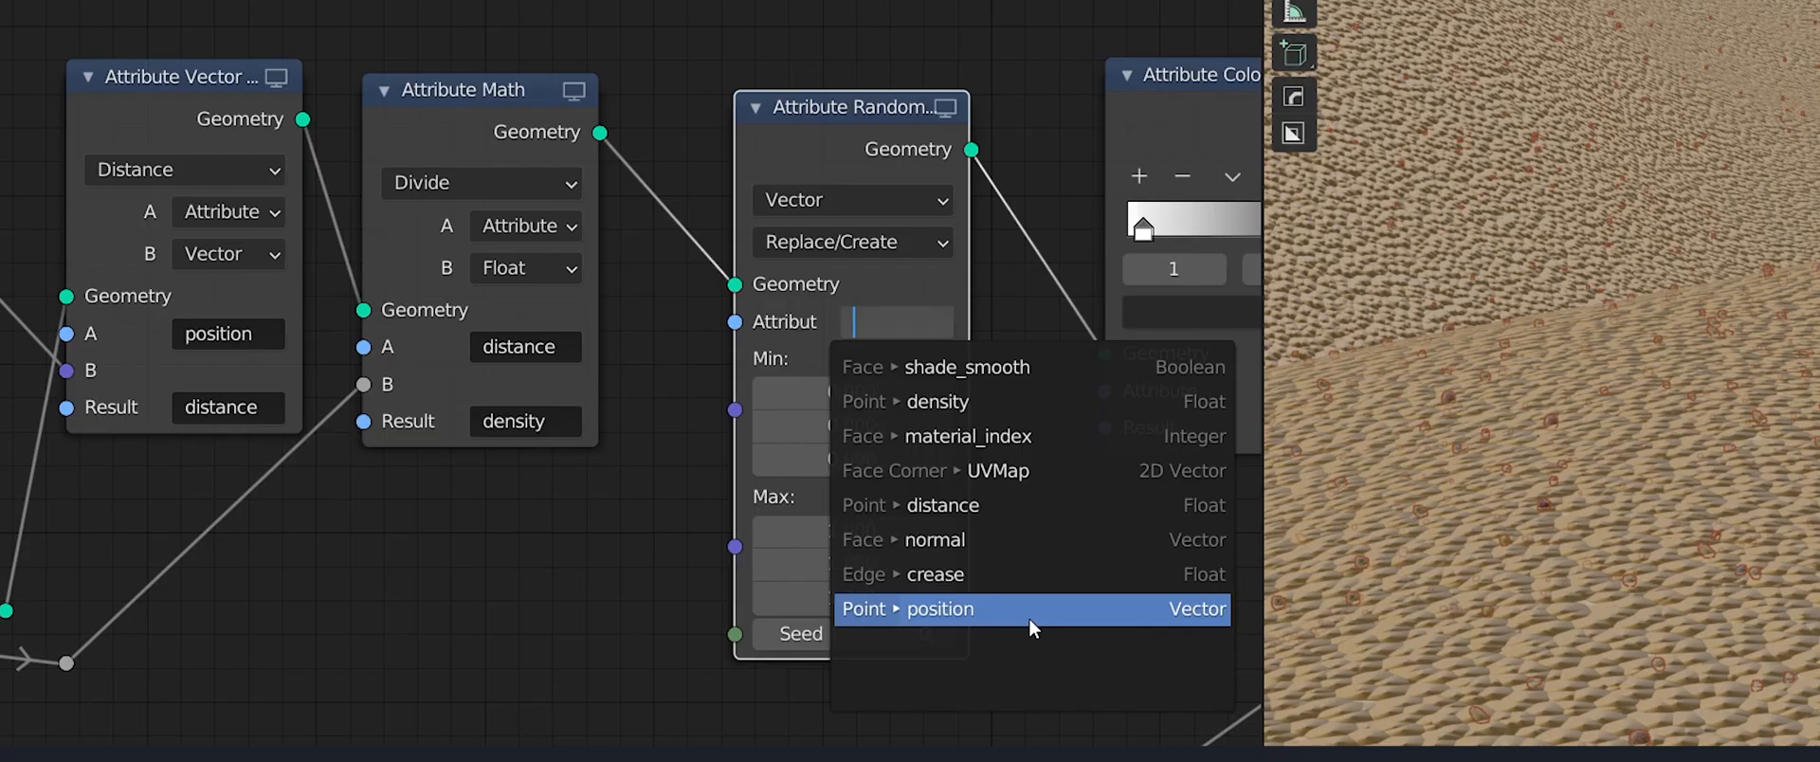
Add Attribute Randomize on position with max 0.001 and shift the density ramp stop to 0.491
{"action": "left_click", "coordinate": [940, 609]}
{"action": "type", "text": "0.01"}
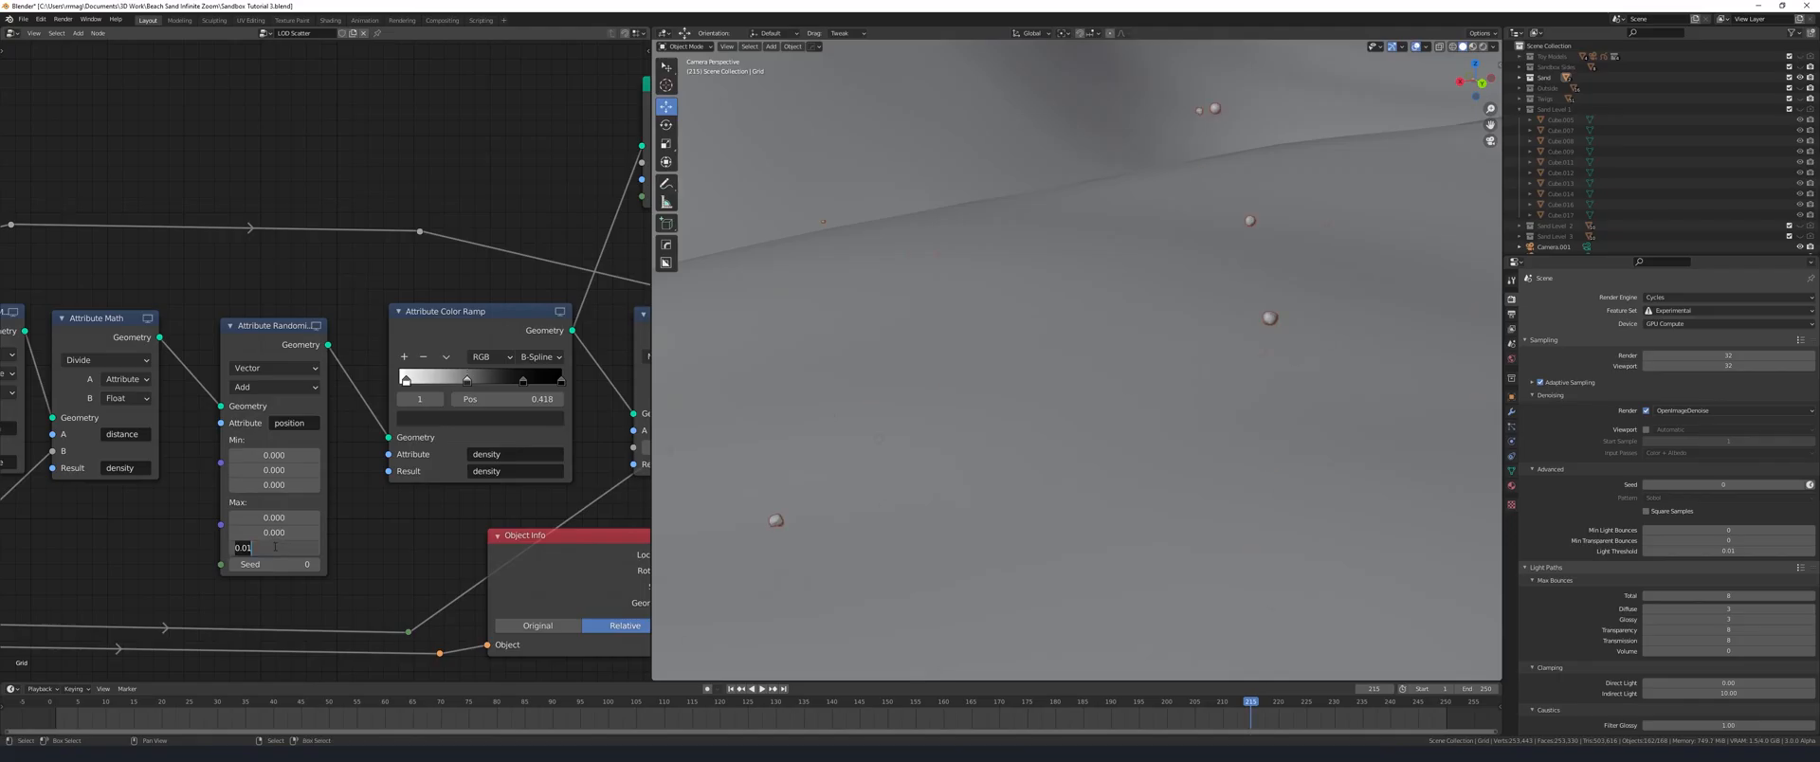
{"action": "left_click", "coordinate": [273, 546]}
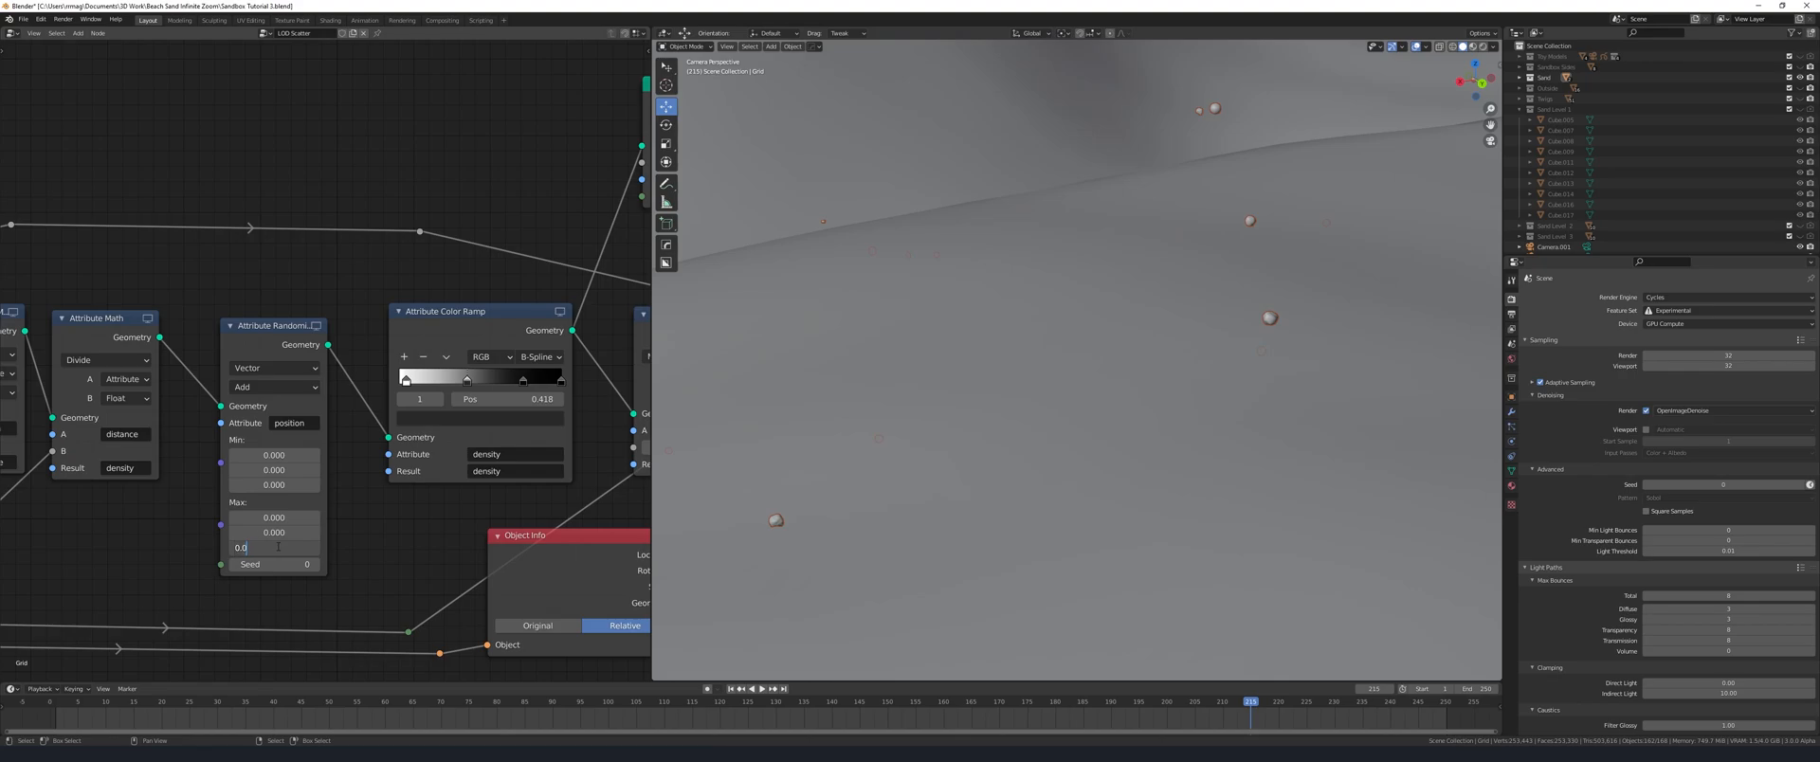
{"action": "type", "text": "0.001"}
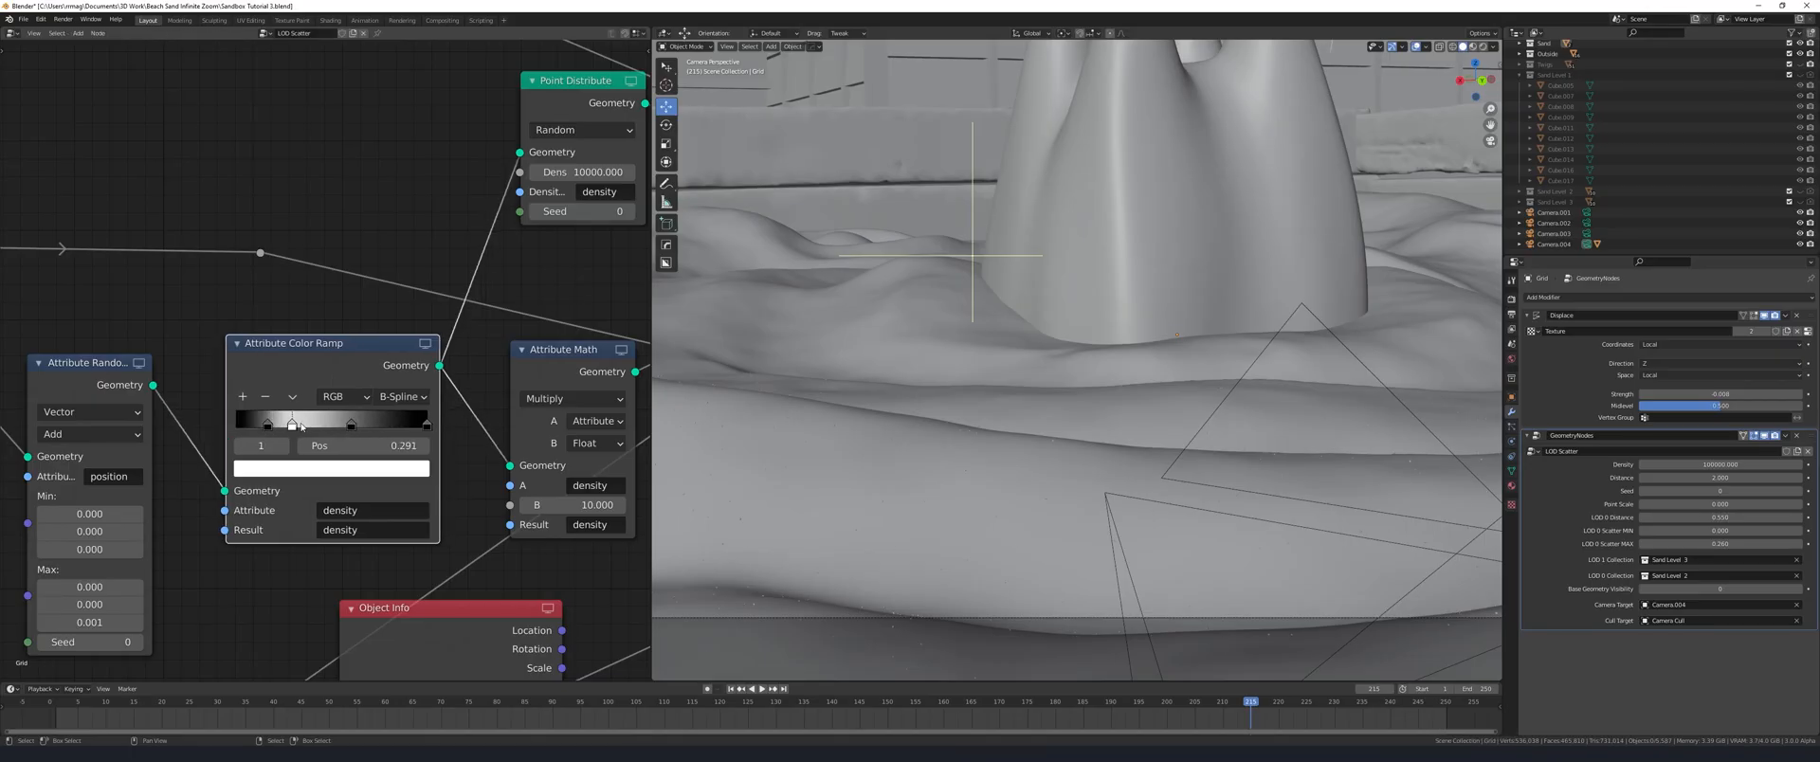
{"action": "left_click_drag", "start_coordinate": [292, 423], "coordinate": [330, 423]}
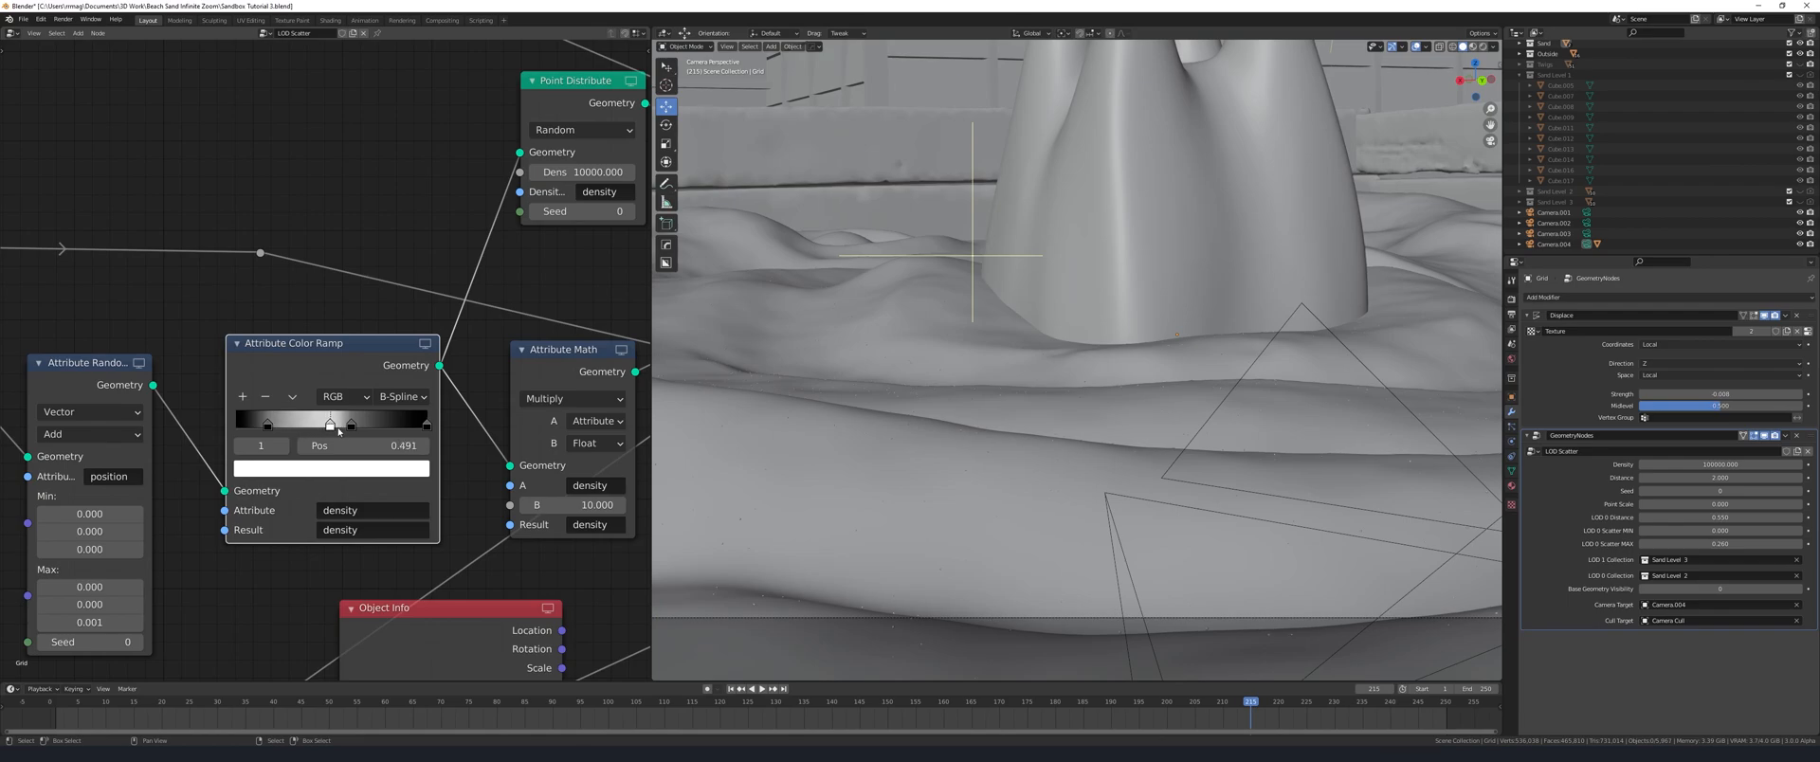